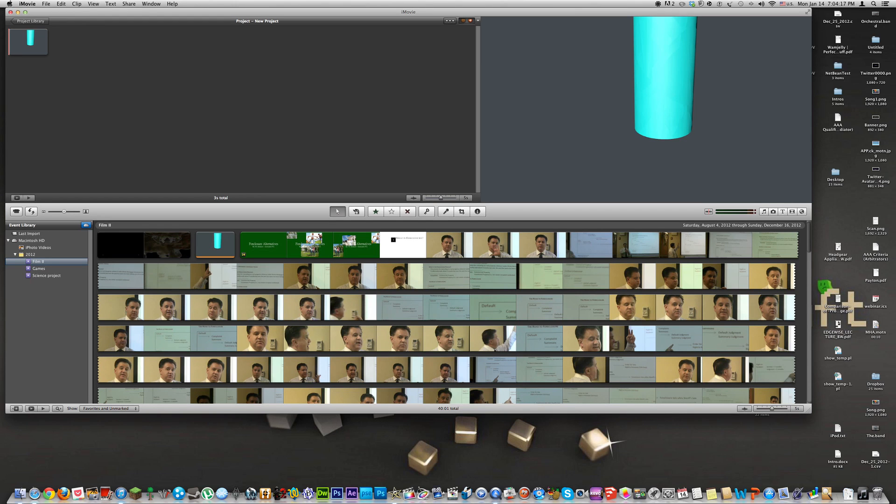
Fast-forward the cylinder clip so it shrinks from 3 seconds to about 0.7 seconds
left_click(29, 42)
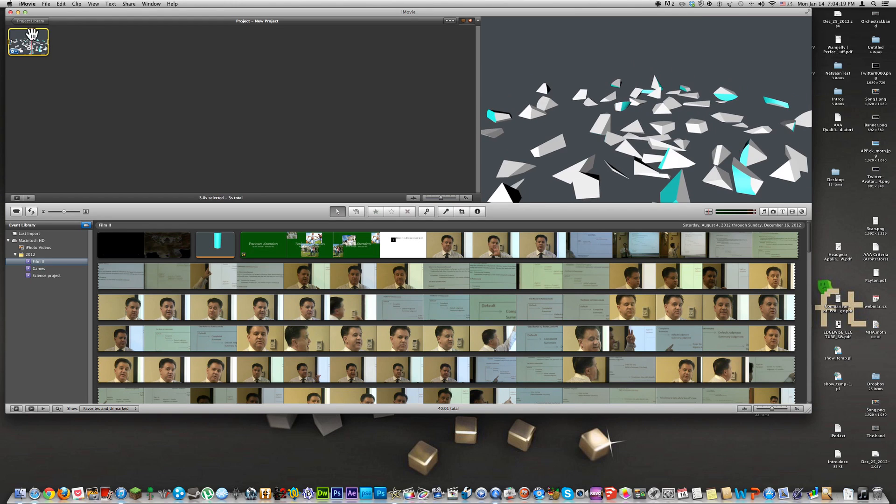
left_click(76, 3)
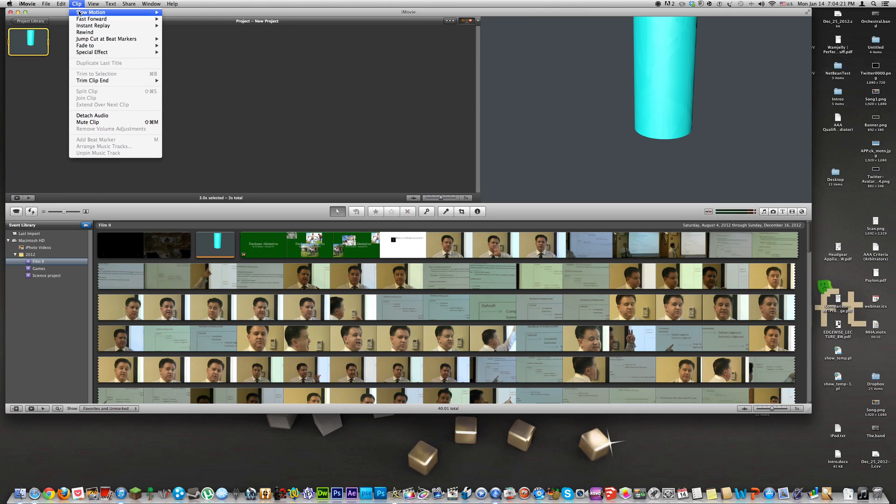
mouse_move(94, 19)
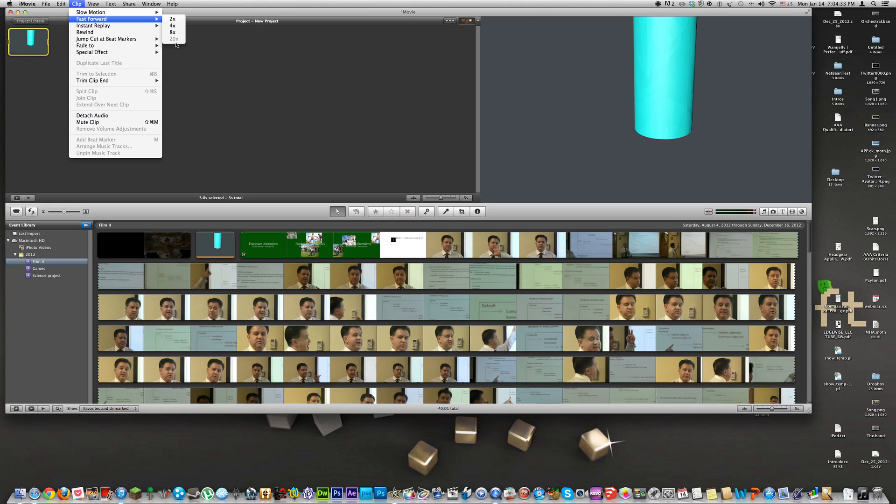
left_click(172, 32)
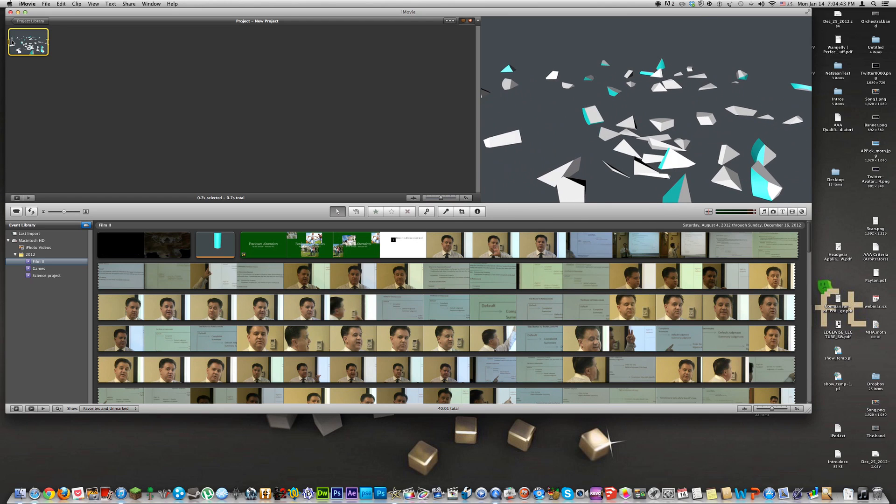
Apply Rewind to the sped-up clip, making the project three clips totaling 2.2 seconds
left_click(78, 4)
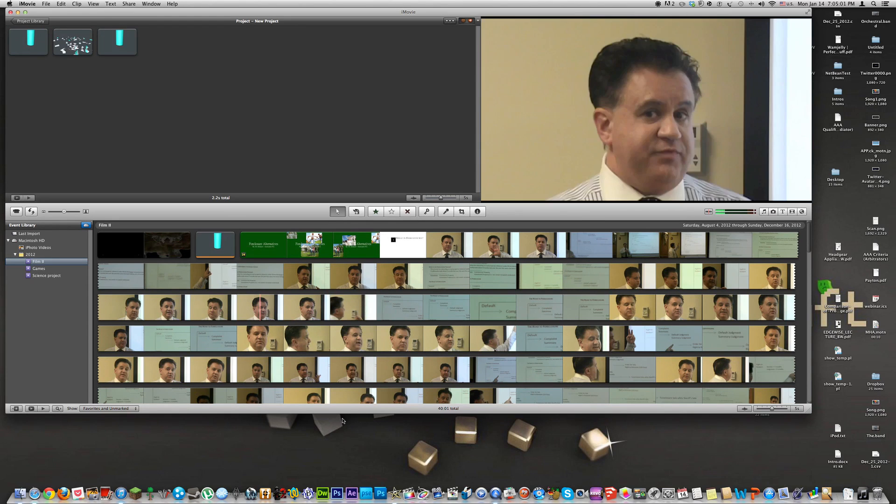
Select the final 0.7-second cylinder clip for an instant replay
left_click(73, 4)
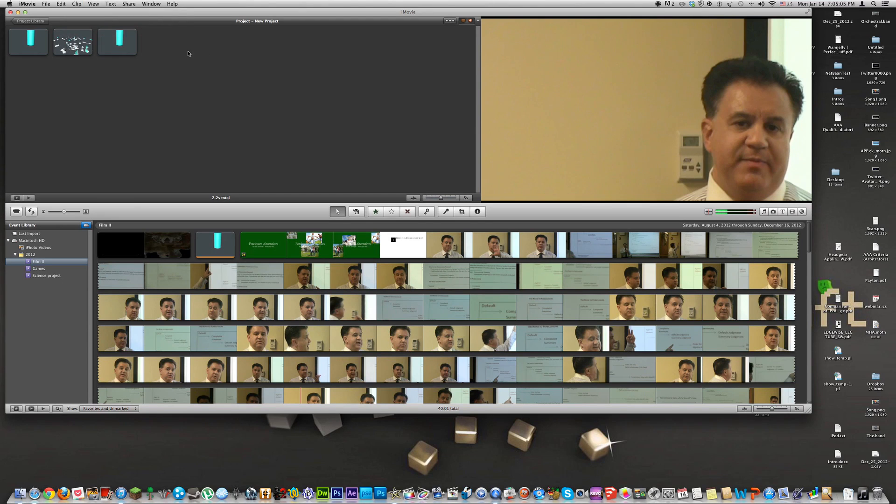
left_click(76, 4)
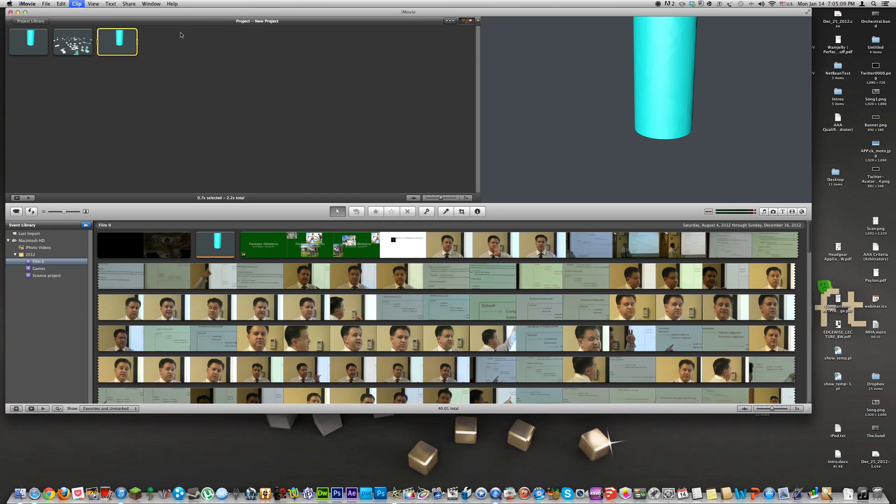
mouse_move(57, 62)
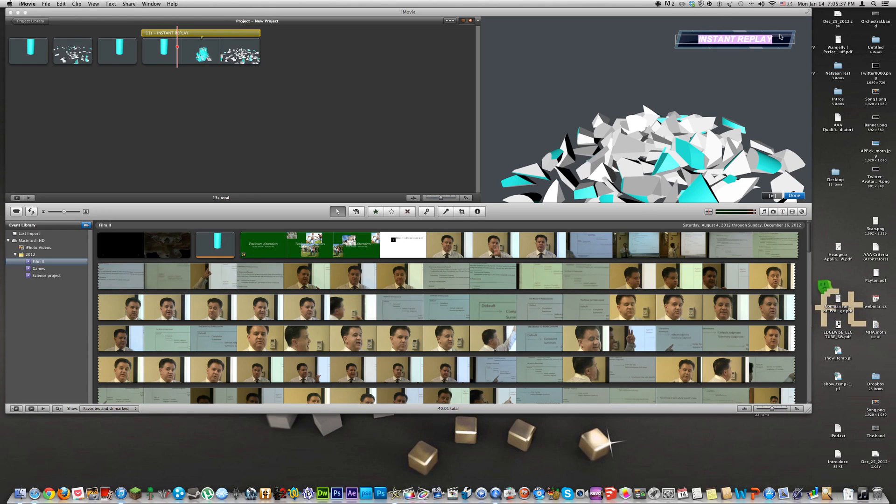
Reword the replay title to "dellaph1 is da best!"
type("dellaph1")
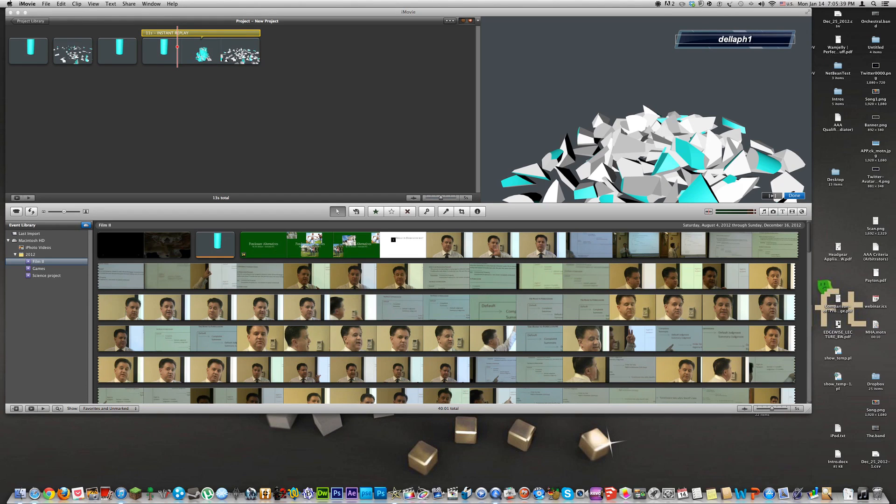
type("is")
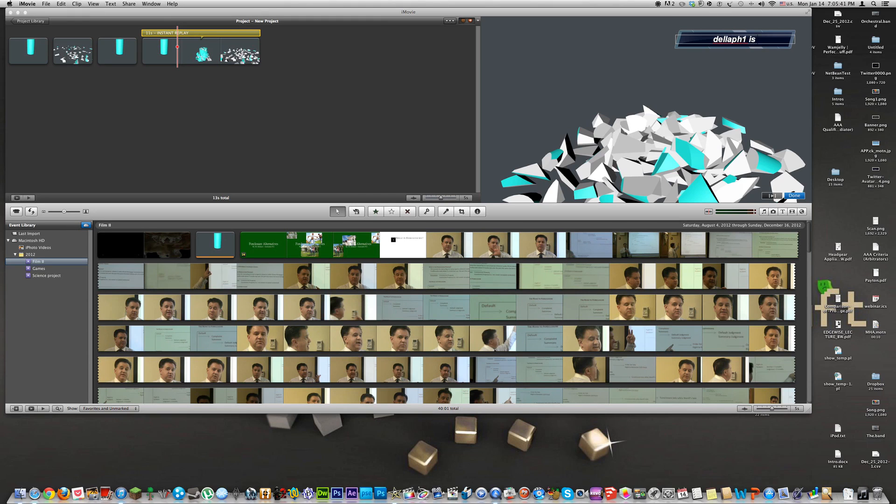
type("da best!")
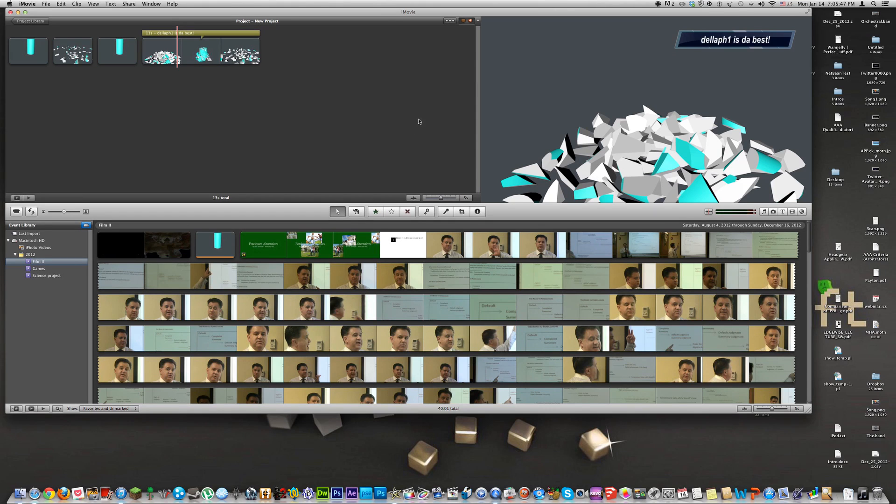
mouse_move(65, 44)
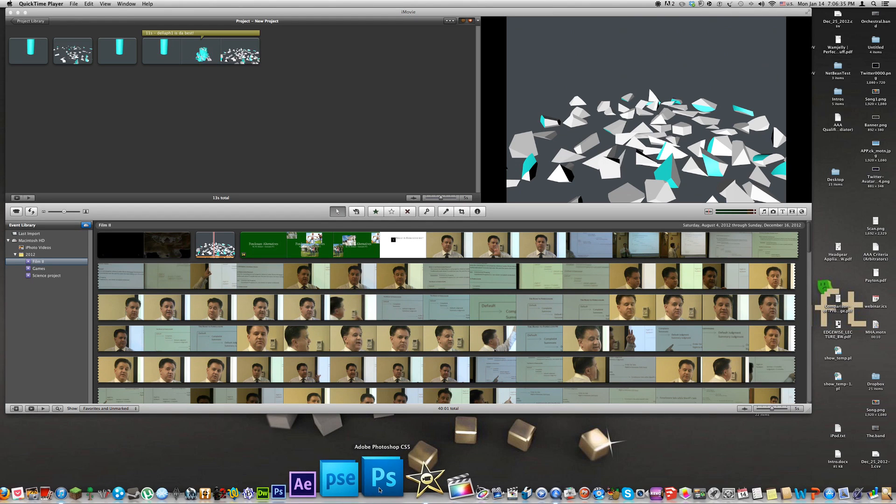
mouse_move(349, 492)
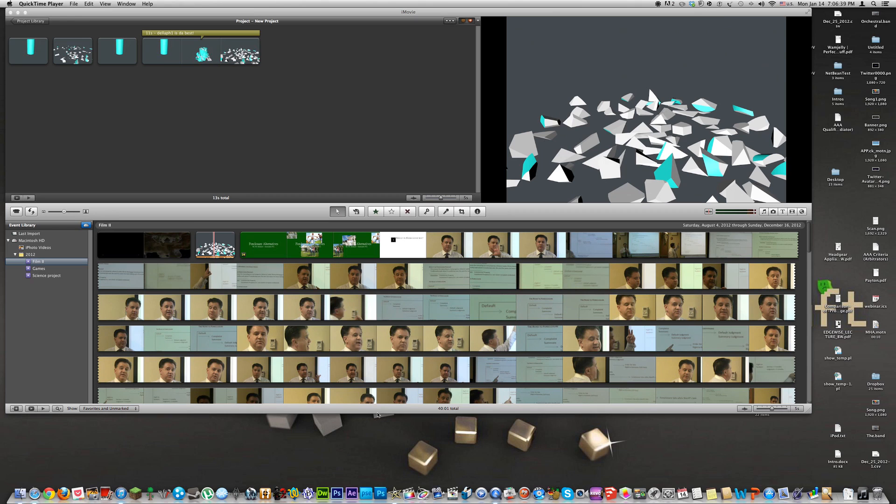
mouse_move(413, 477)
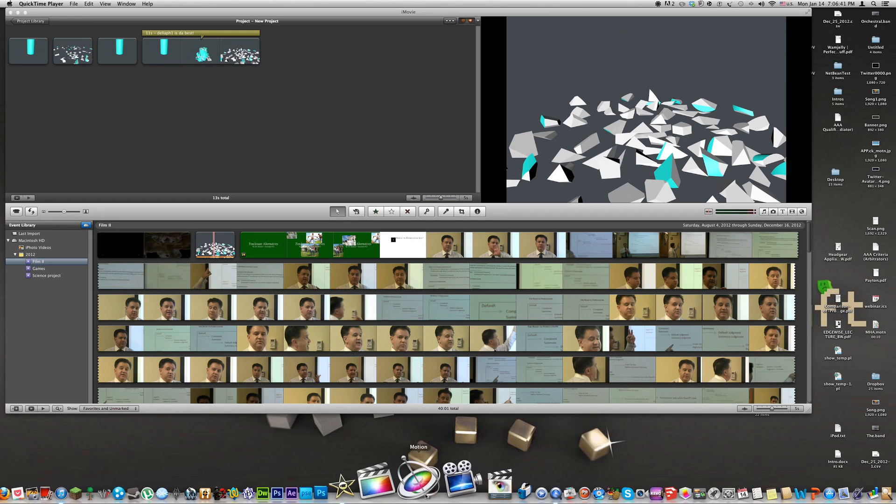